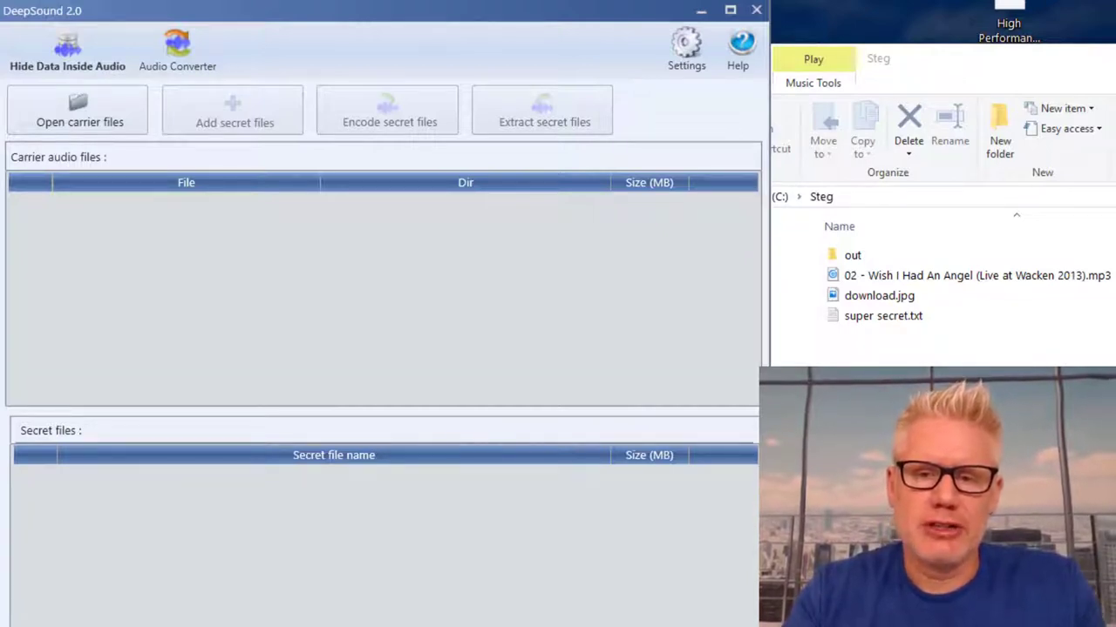
# Preview the Nightwish track in Groove Music, then stop it and close the player.
pyautogui.click(882, 316)
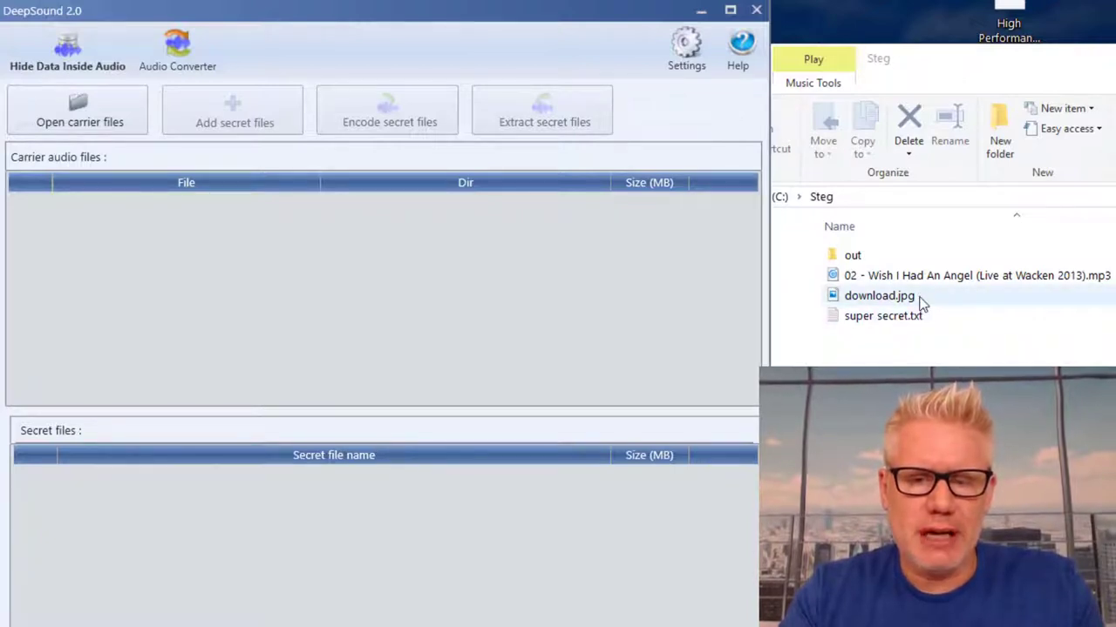
pyautogui.click(883, 316)
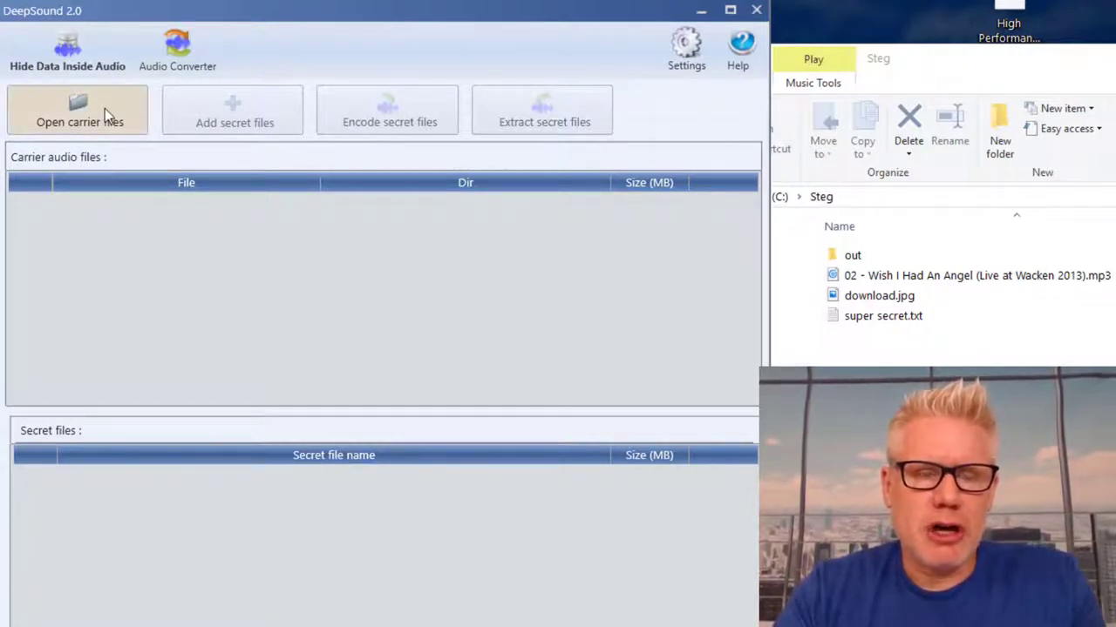
pyautogui.moveTo(78, 122)
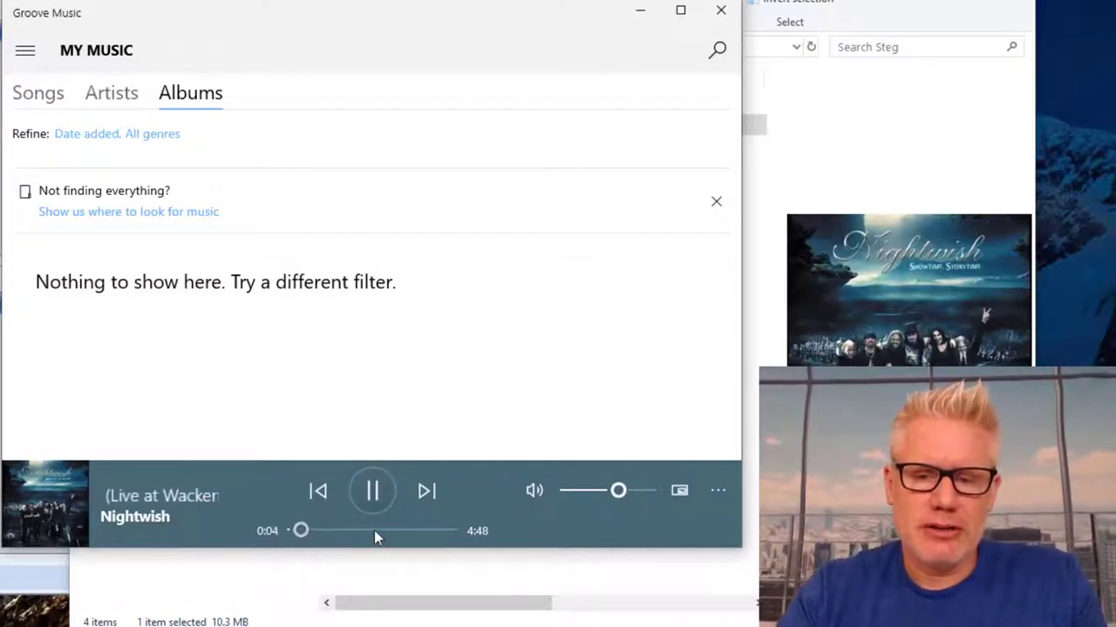
pyautogui.moveTo(721, 11)
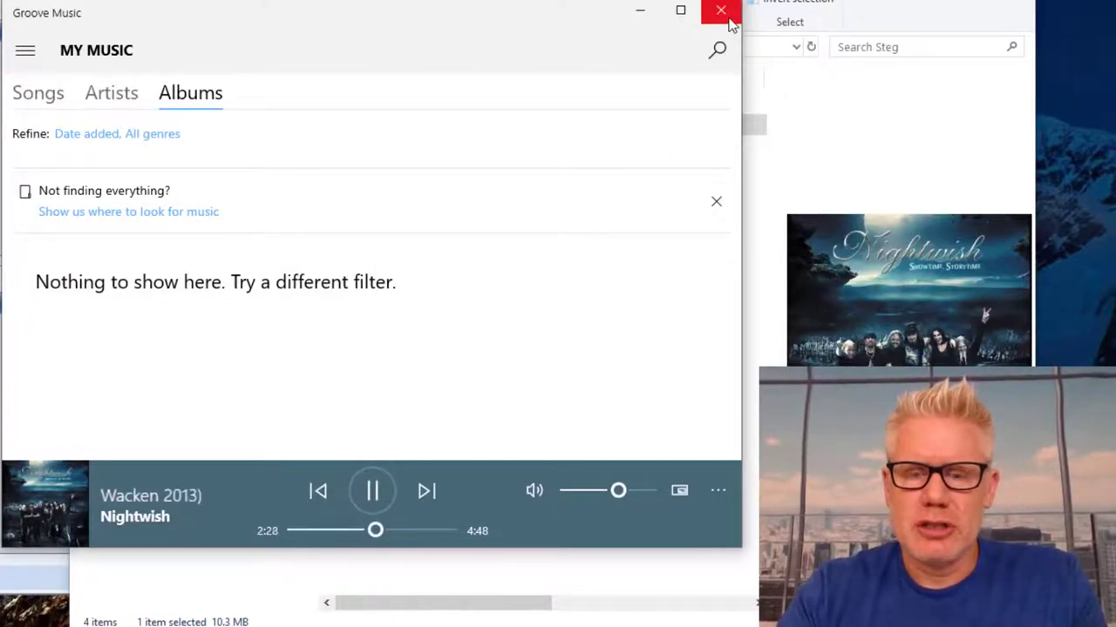
pyautogui.click(720, 10)
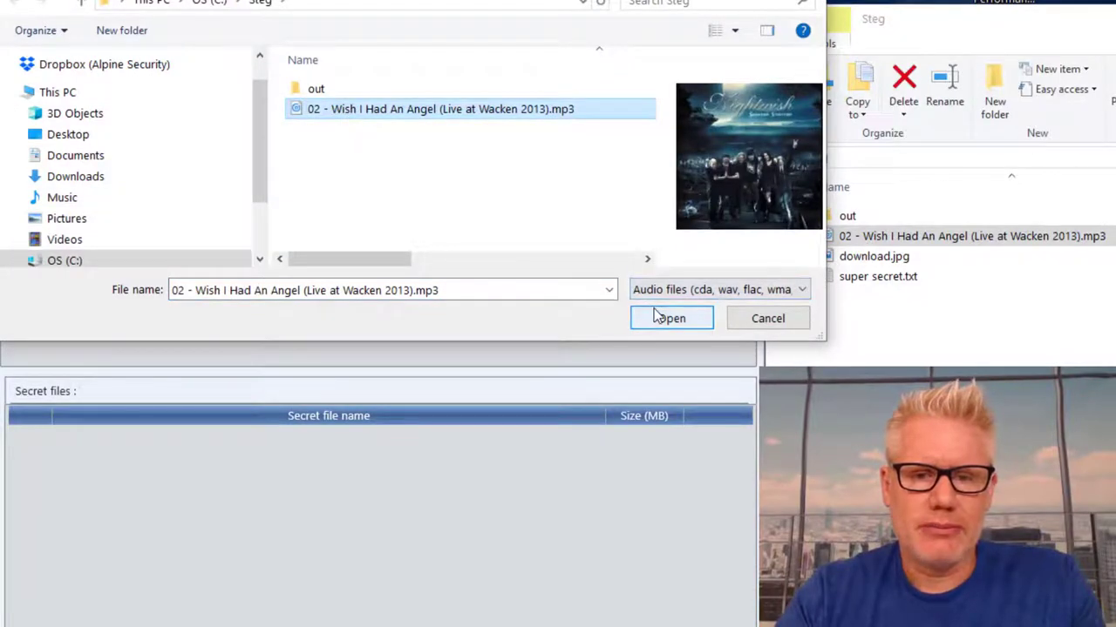
# Load the 'Wish I Had An Angel' MP3 from C:\Steg as DeepSound's carrier file.
pyautogui.click(671, 318)
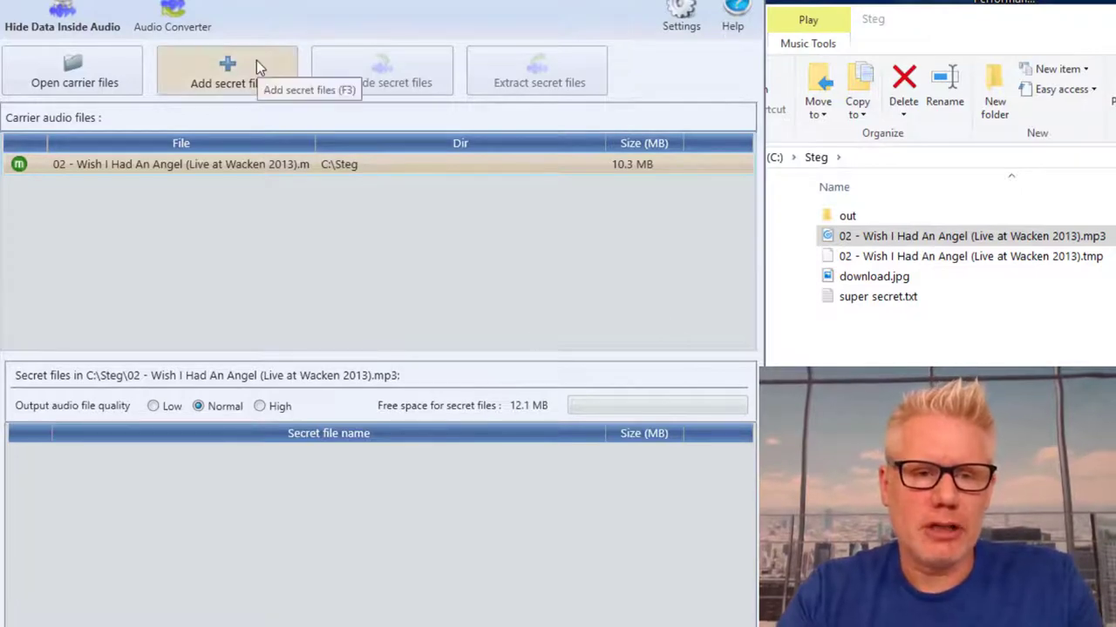
# Add download.jpg and super secret.txt to the carrier's secret files list.
pyautogui.click(227, 70)
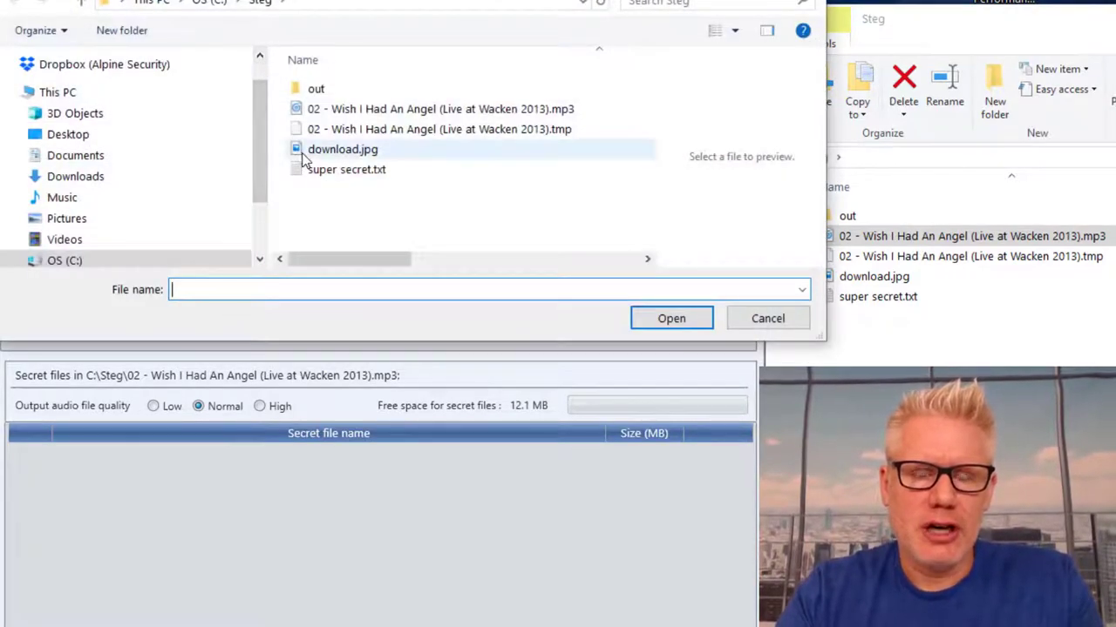
pyautogui.click(342, 149)
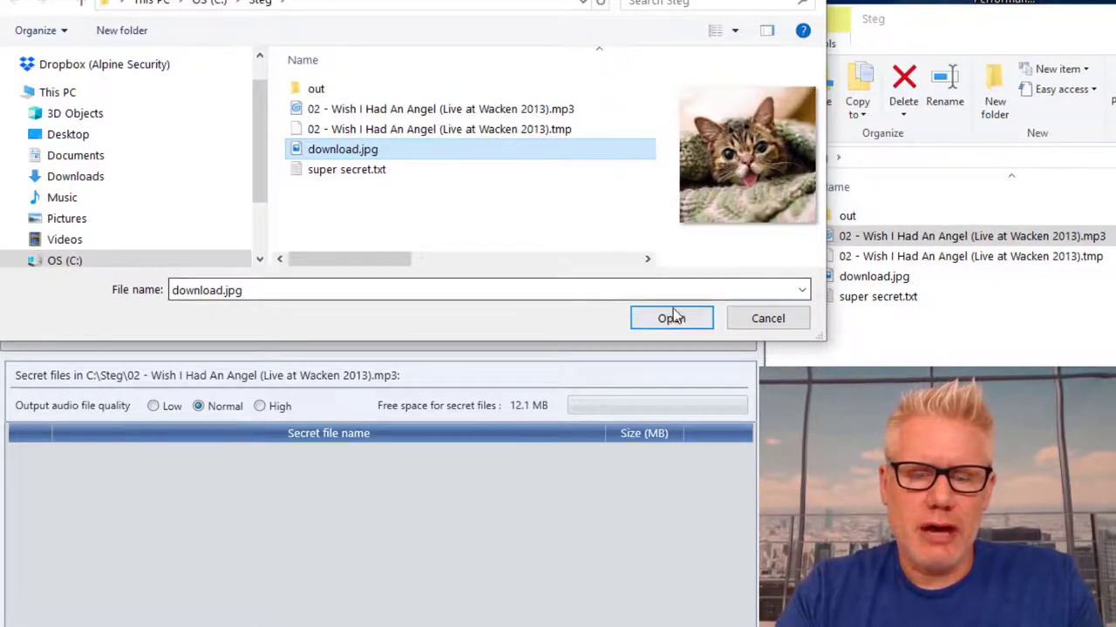
pyautogui.click(671, 318)
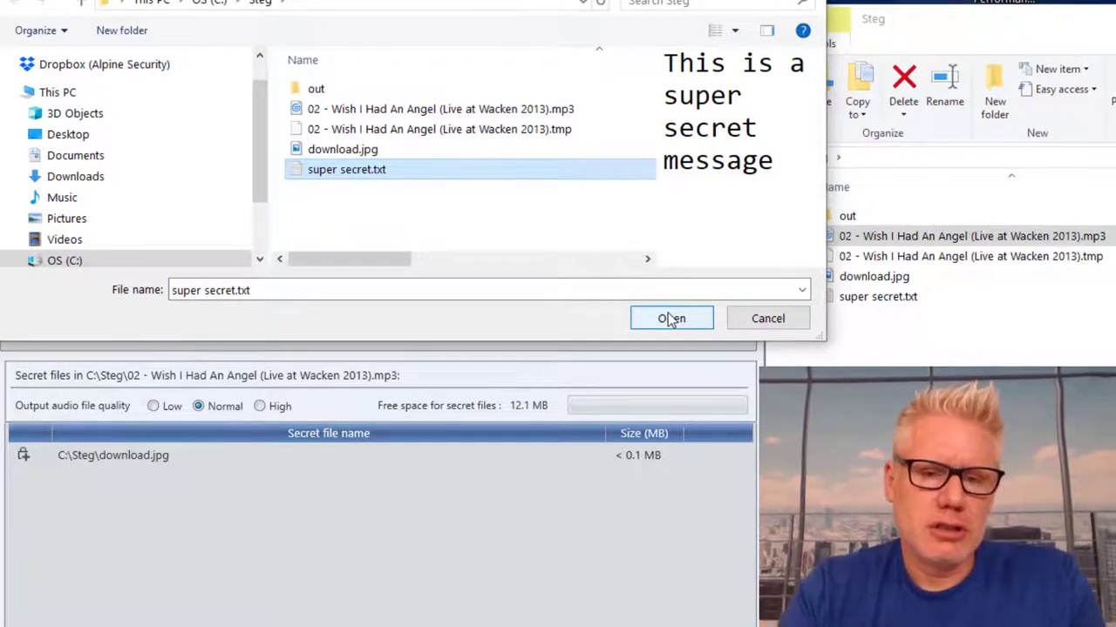
pyautogui.click(671, 318)
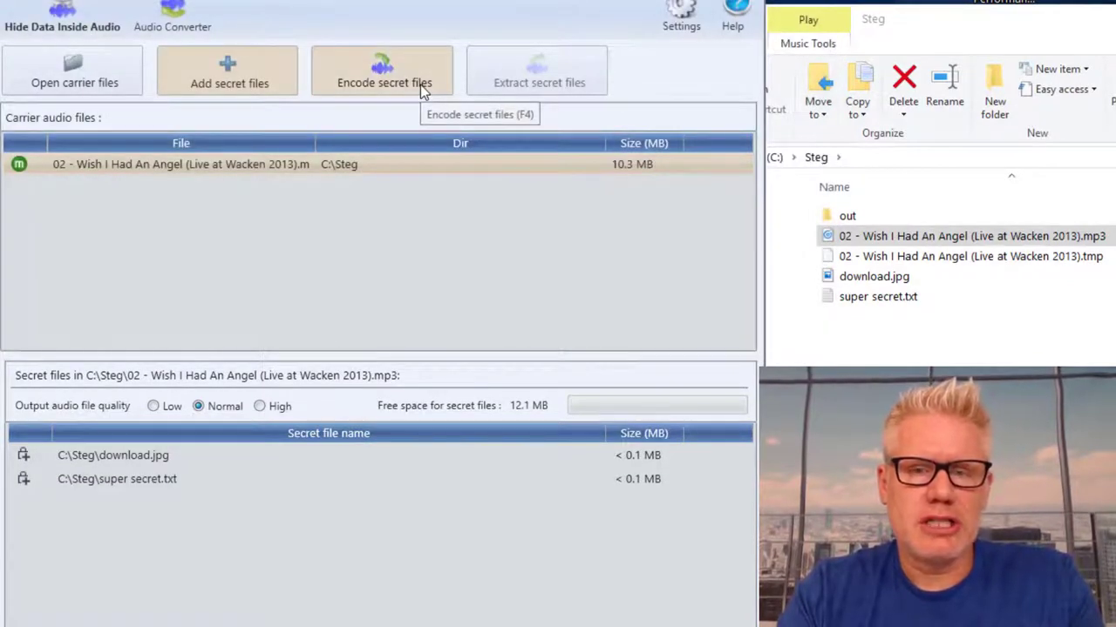
# Encode the secret files with AES-256 password encryption into a WAV output, and acknowledge success.
pyautogui.click(384, 69)
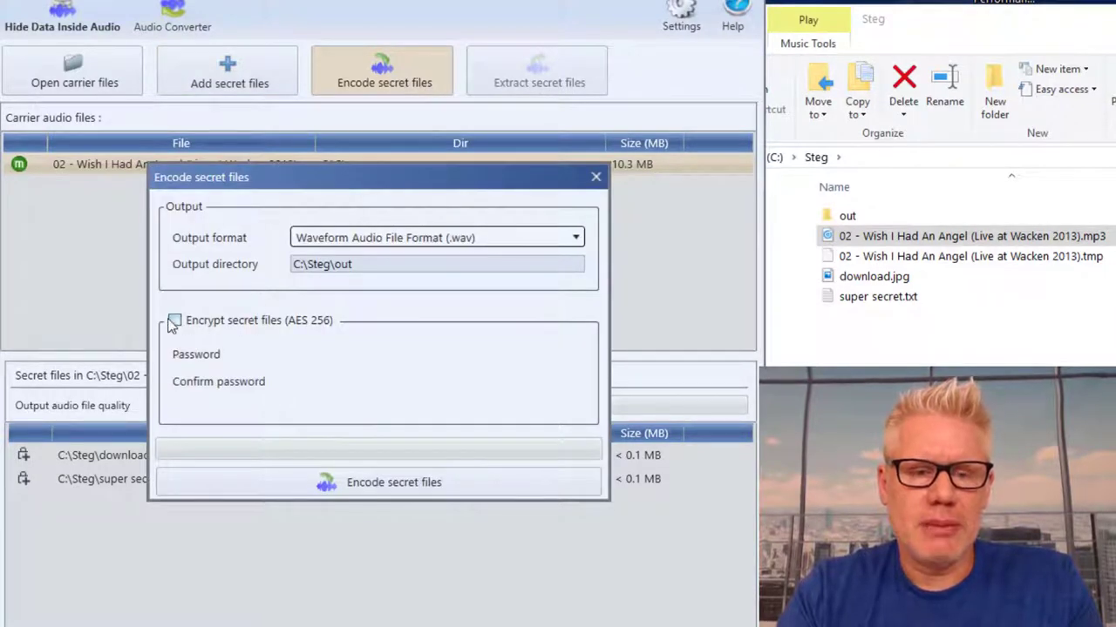
pyautogui.click(174, 321)
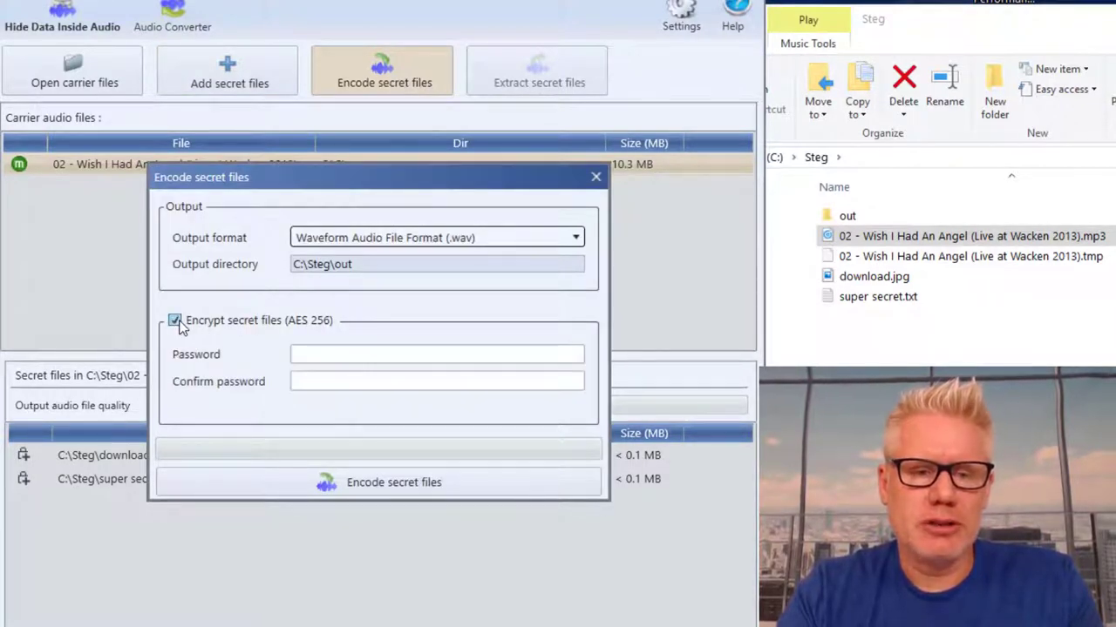
pyautogui.moveTo(174, 340)
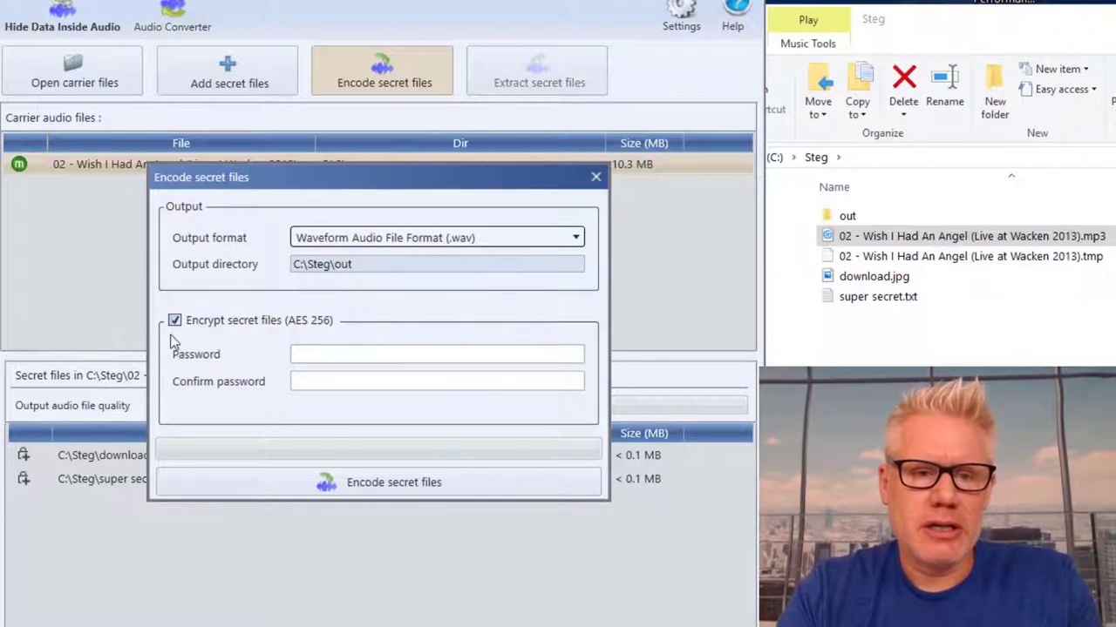
pyautogui.click(436, 353)
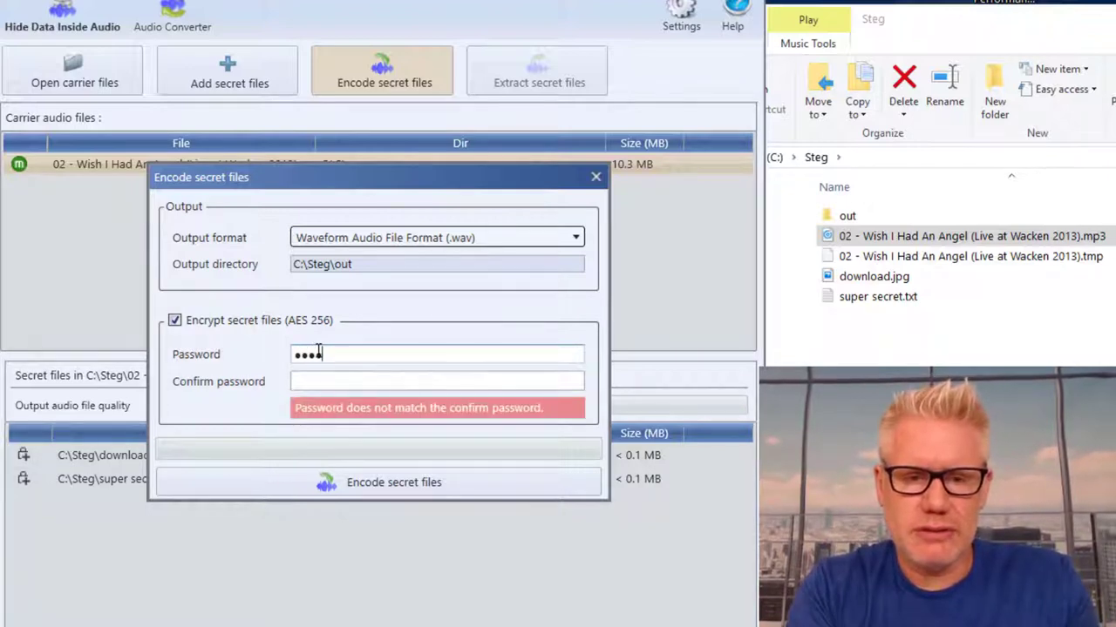
pyautogui.write('••')
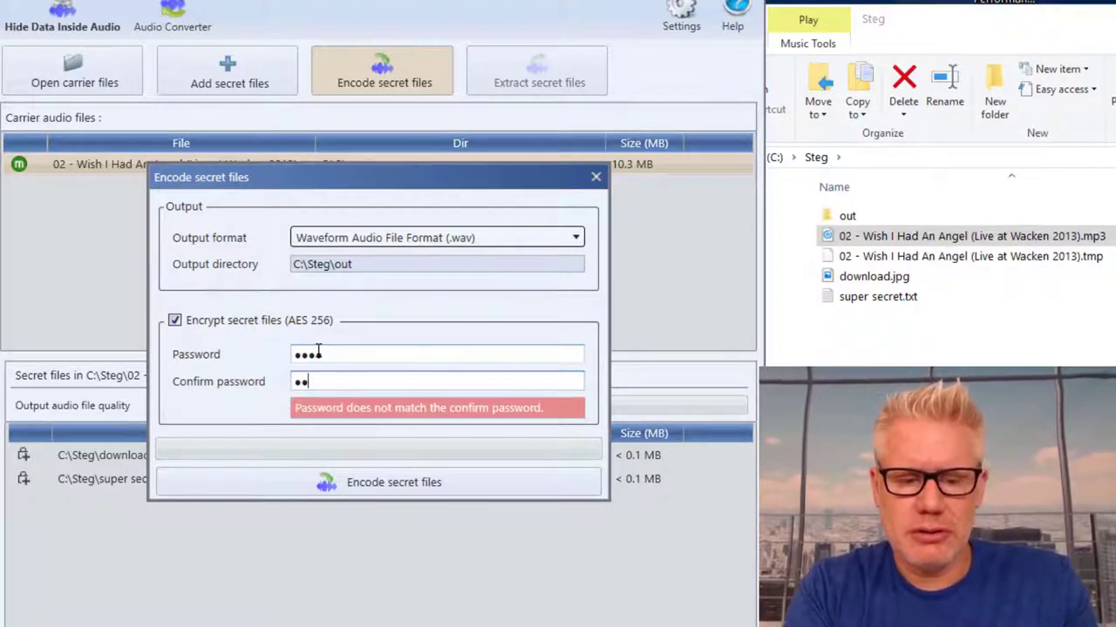
pyautogui.write('•')
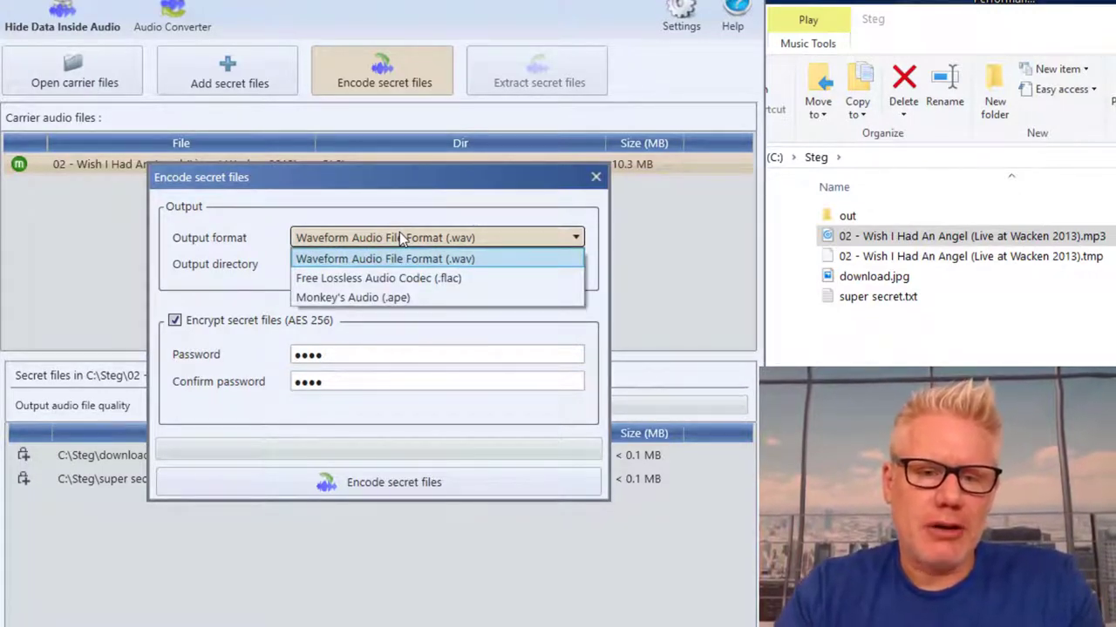
pyautogui.click(384, 258)
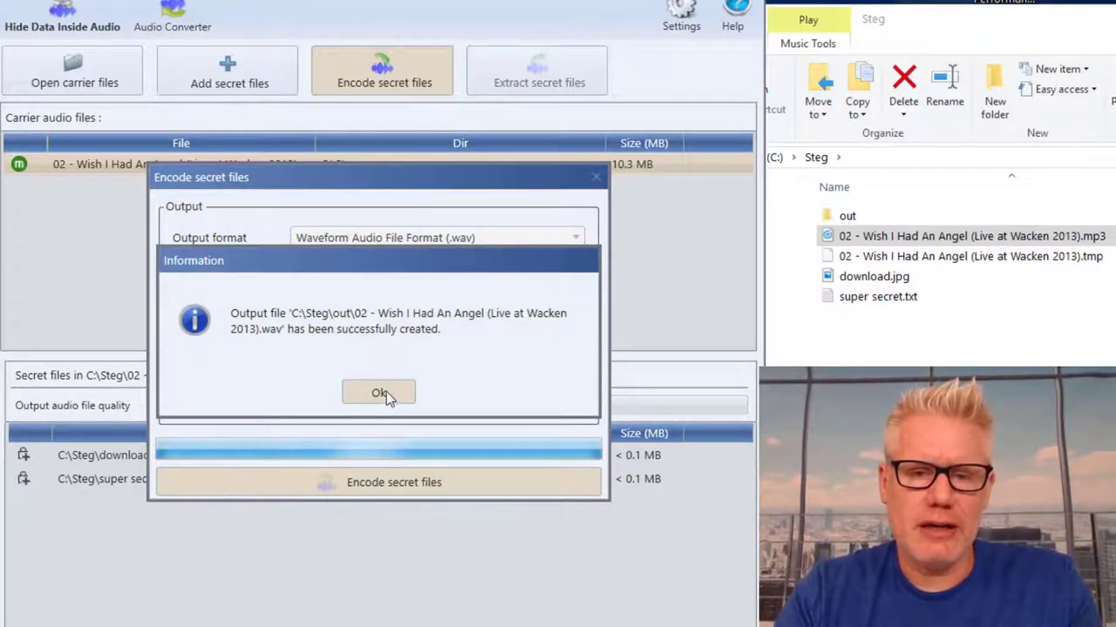
pyautogui.click(378, 393)
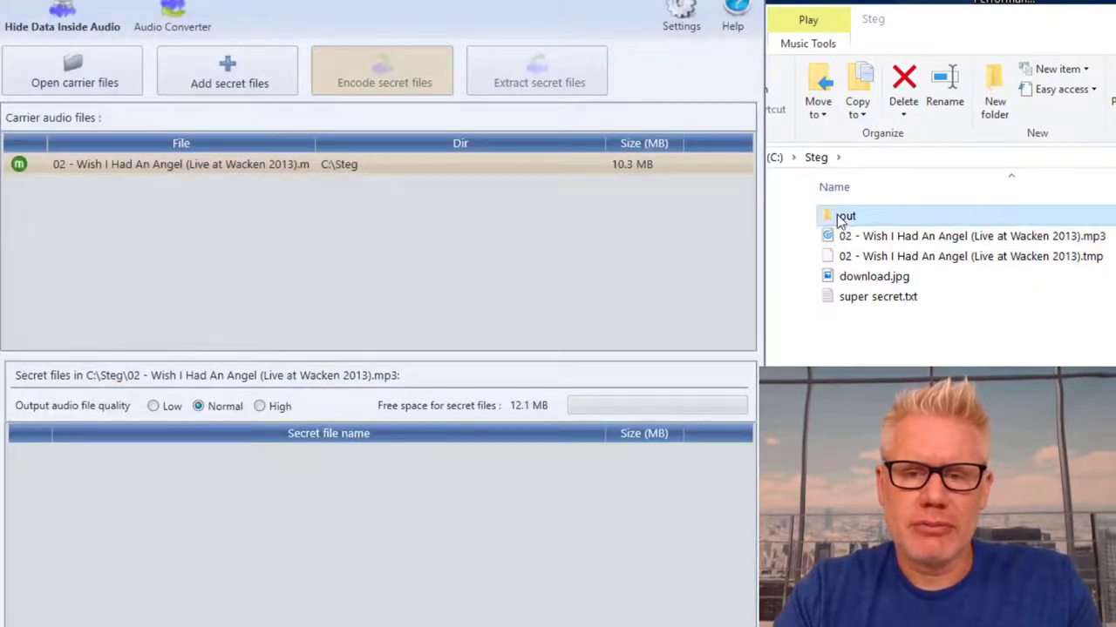
# Play the encoded WAV from C:\Steg\out in Groove Music, skip ahead, then close it.
pyautogui.doubleClick(845, 216)
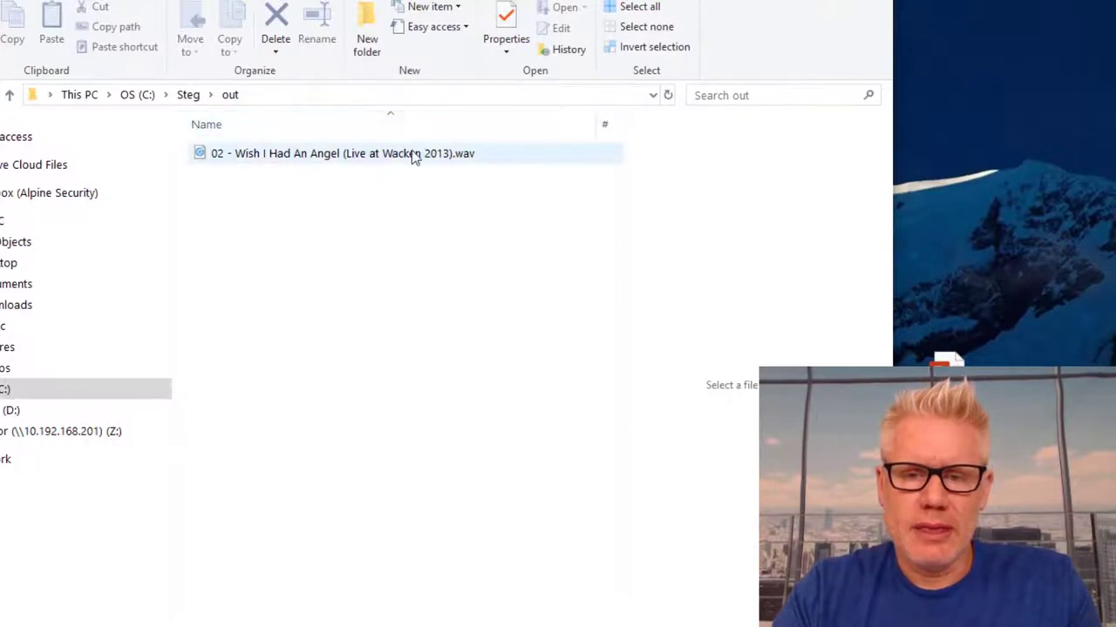
pyautogui.doubleClick(349, 154)
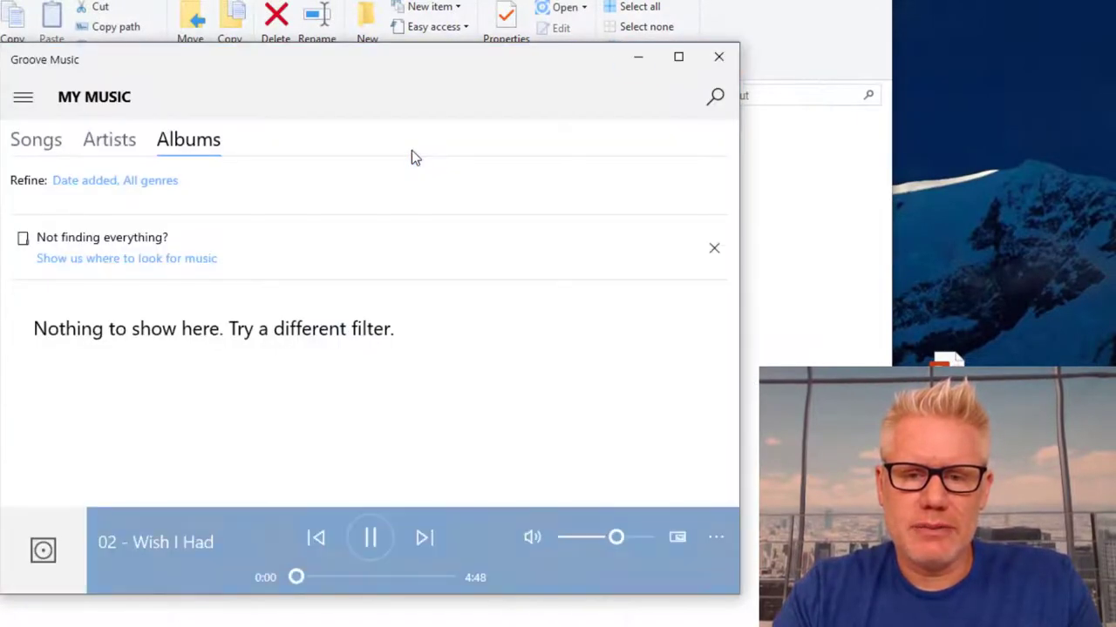
pyautogui.moveTo(296, 576); pyautogui.dragTo(351, 576)
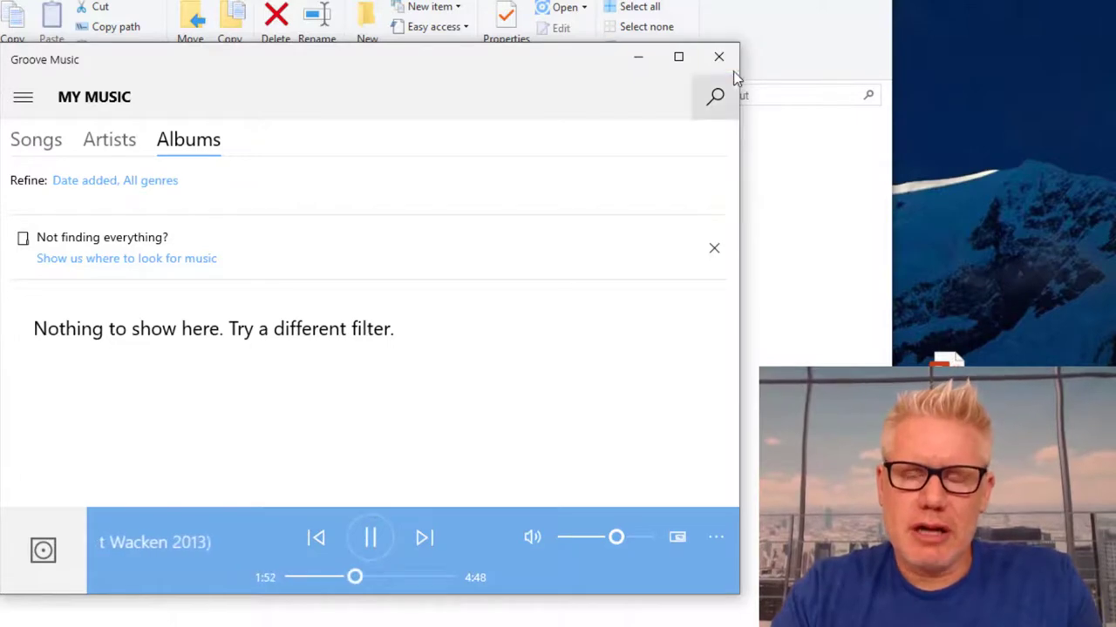
pyautogui.moveTo(718, 57)
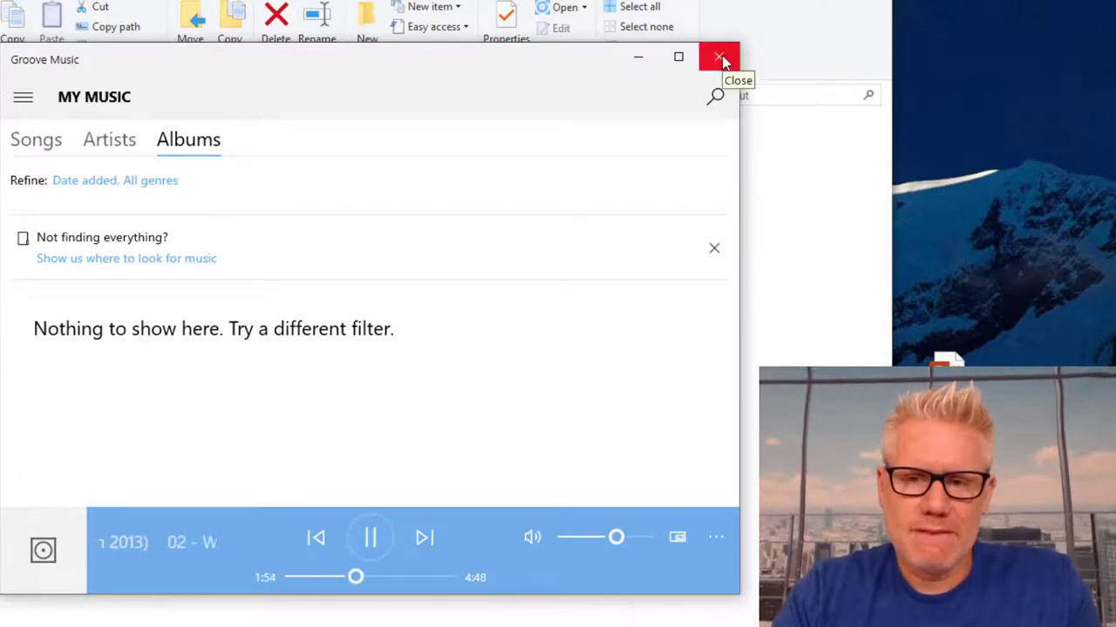
pyautogui.click(719, 57)
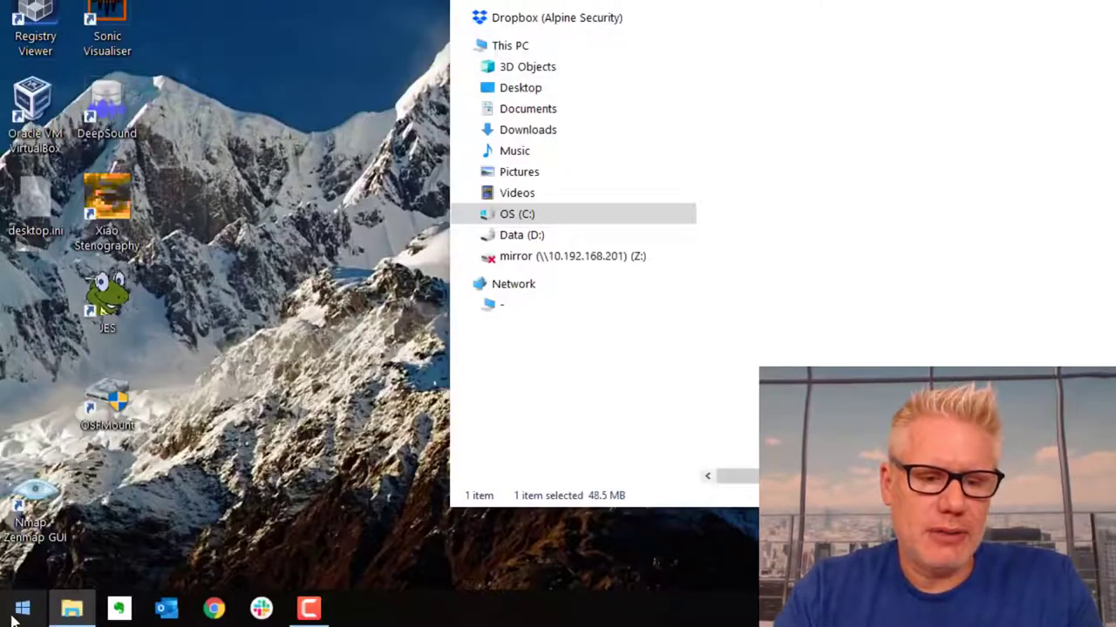
# Relaunch DeepSound and load the encoded WAV from C:\Steg\out as the carrier.
pyautogui.write('d')
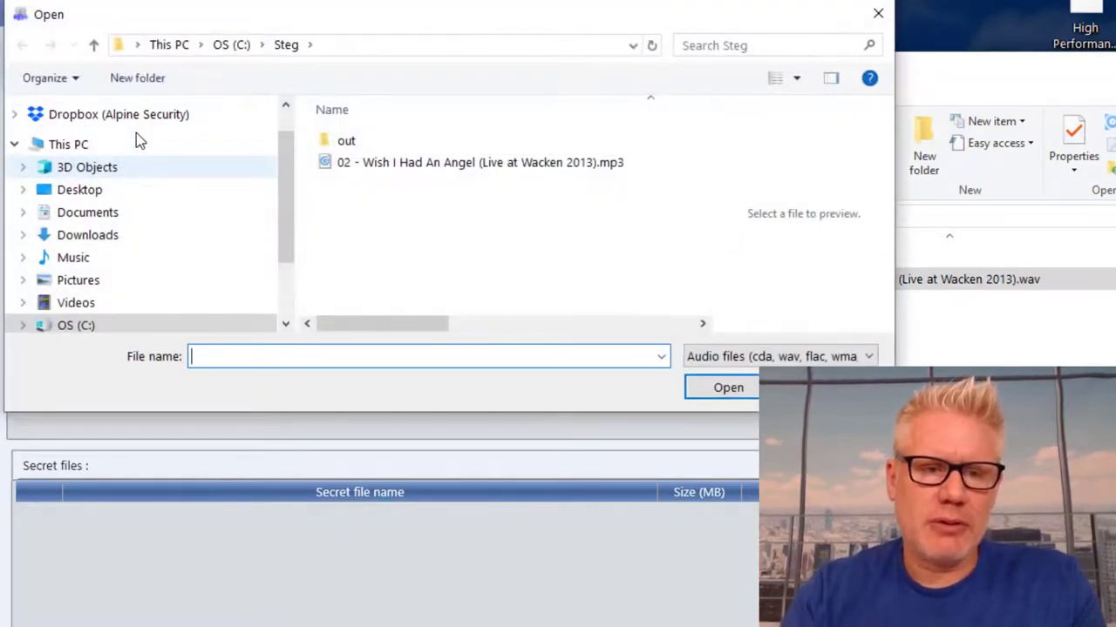
pyautogui.doubleClick(346, 141)
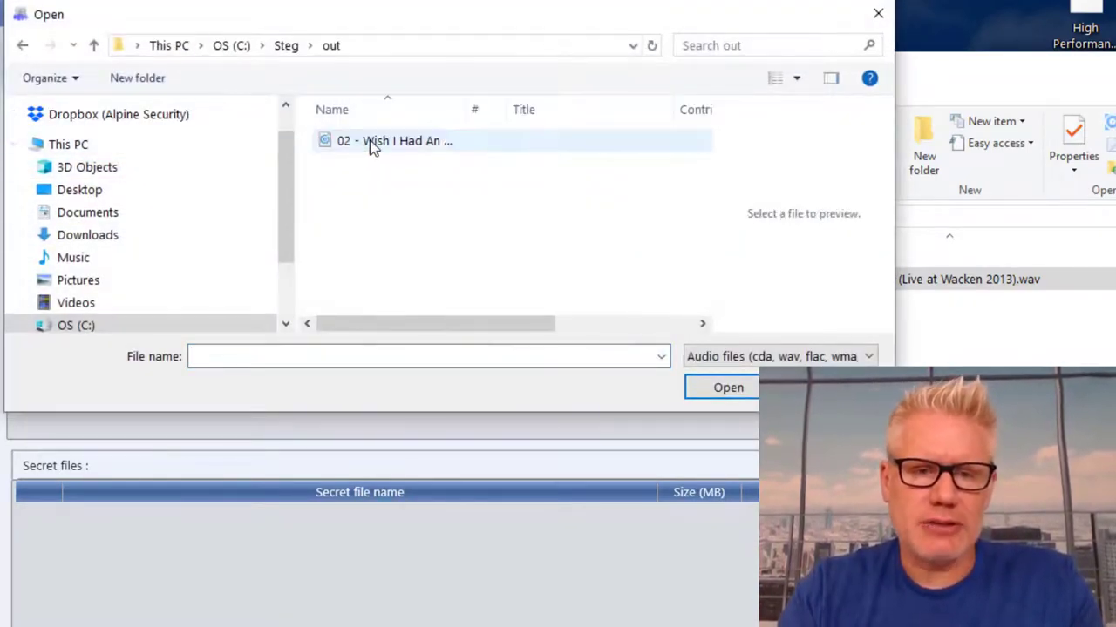
pyautogui.click(395, 140)
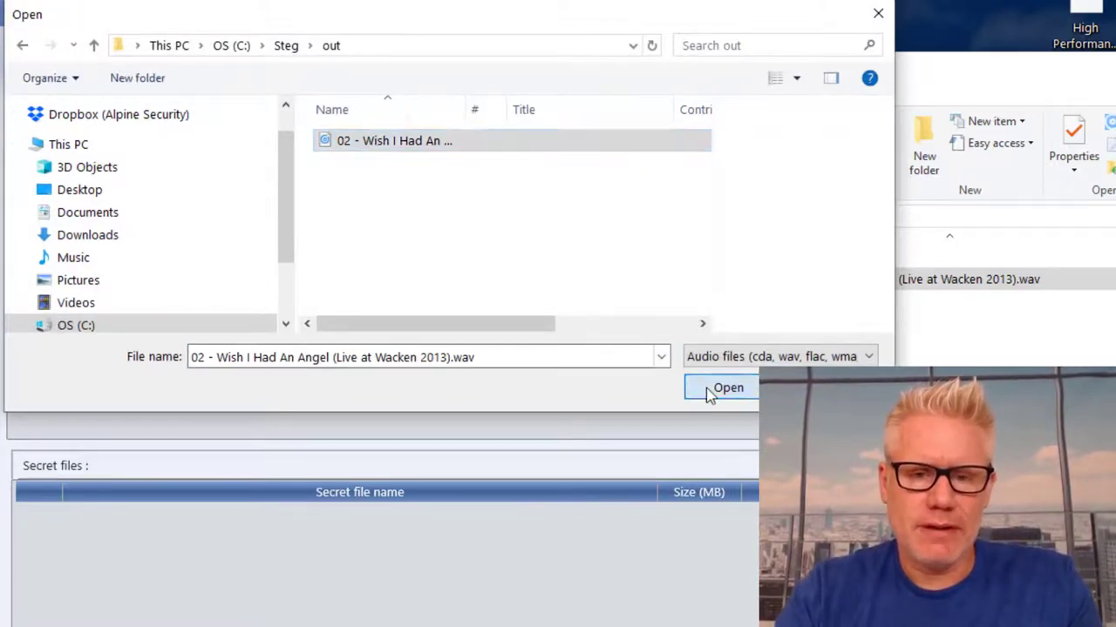
pyautogui.click(728, 388)
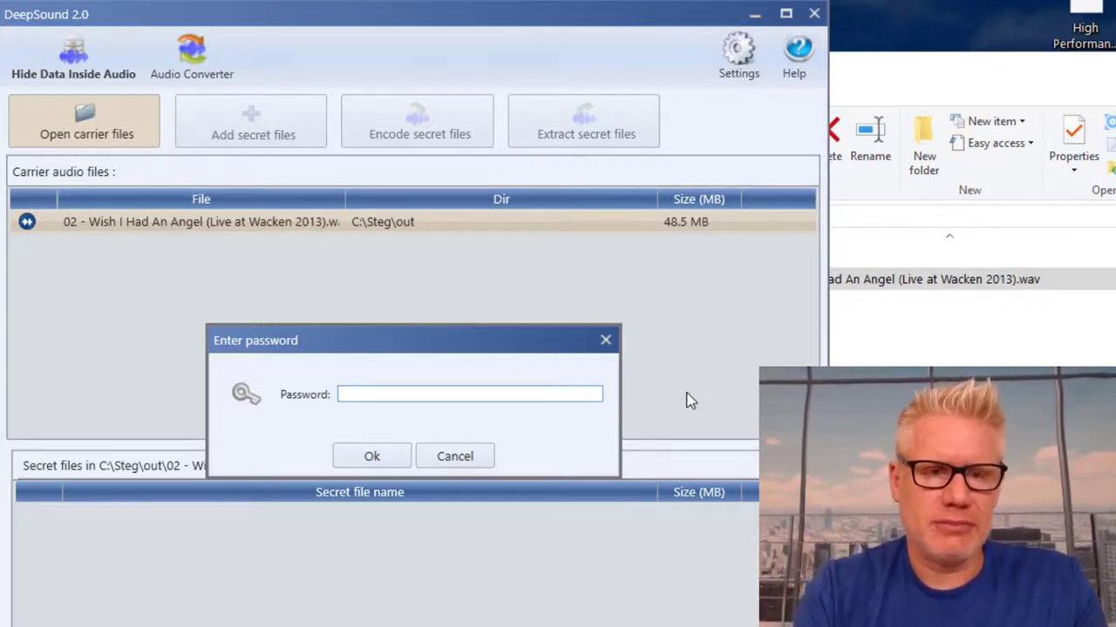
# Enter the carrier's password to reveal download.jpg and super secret.txt.
pyautogui.write('•')
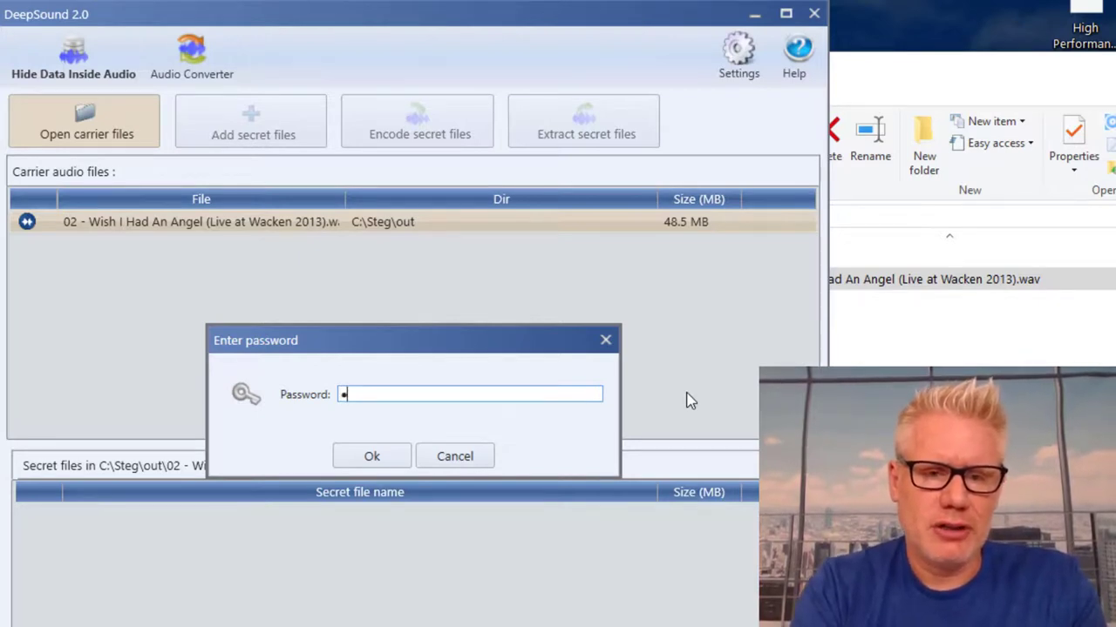
pyautogui.write('••')
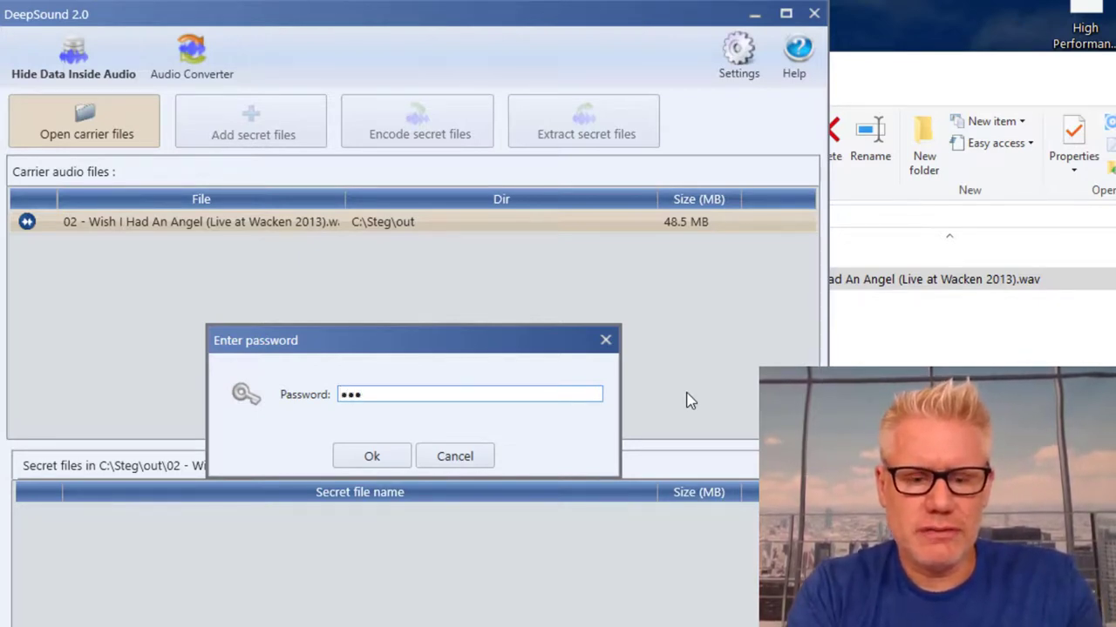
pyautogui.click(371, 456)
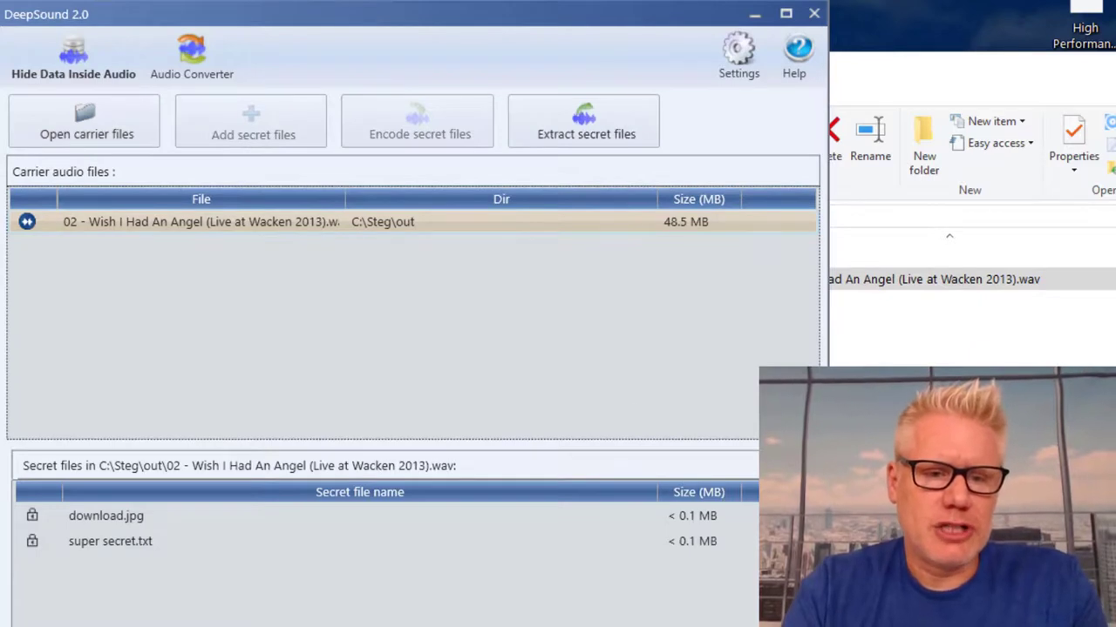
# Extract download.jpg and super secret.txt into the C:\Steg\out folder.
pyautogui.click(105, 516)
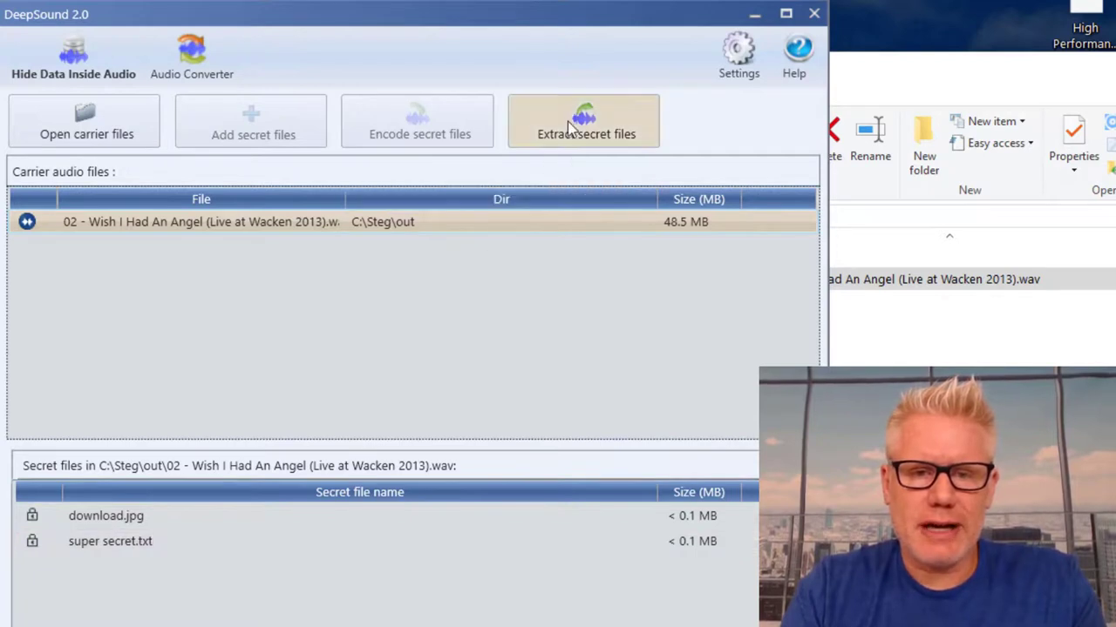
pyautogui.moveTo(584, 122)
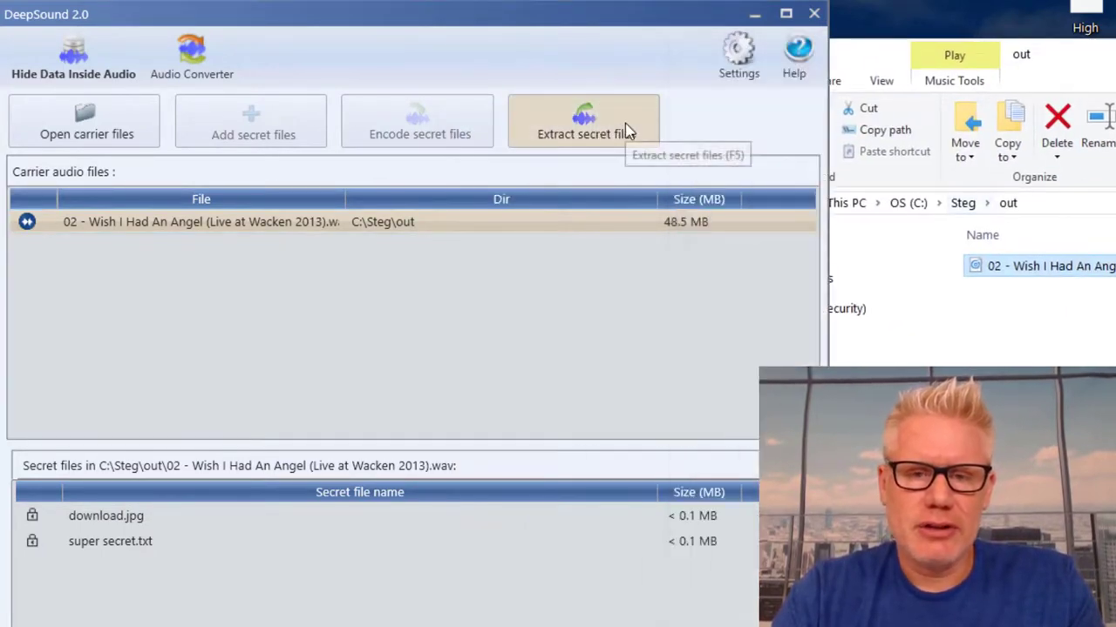
pyautogui.click(583, 120)
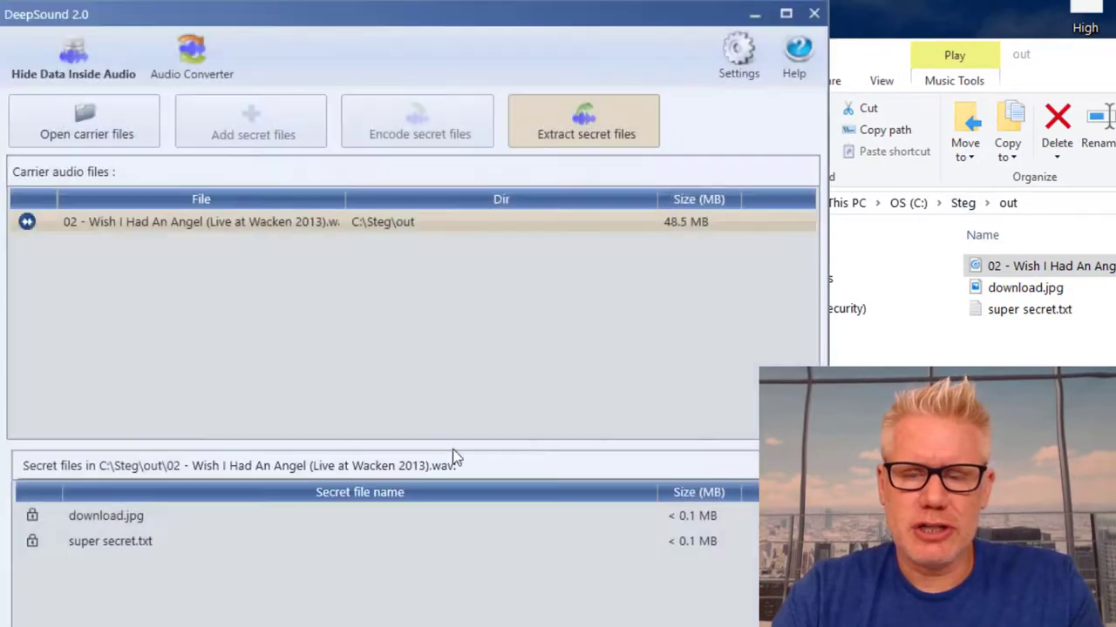